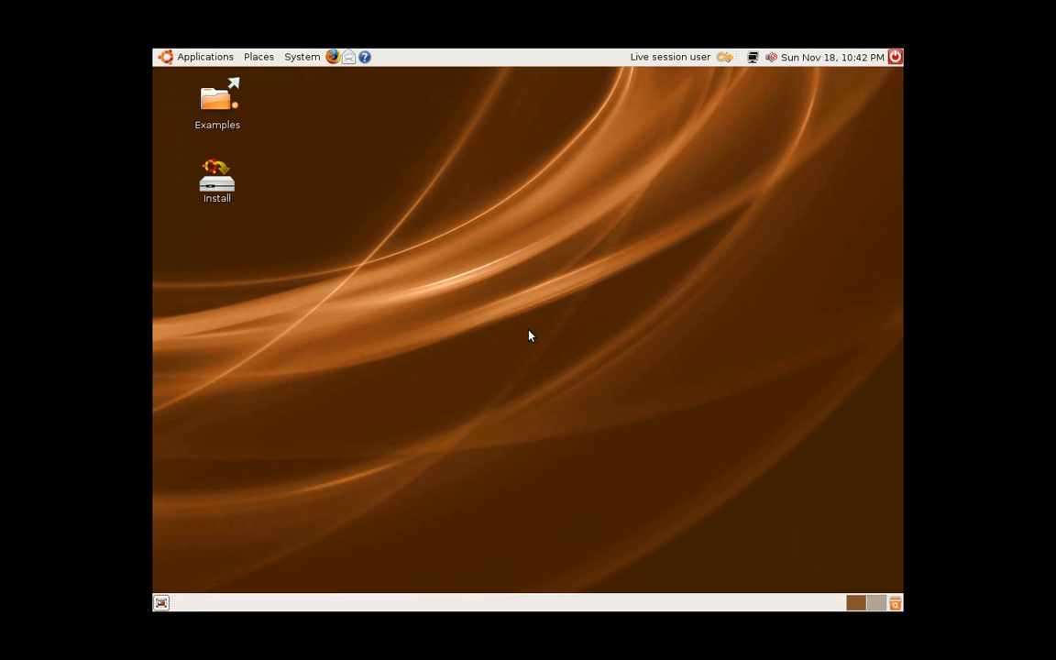
mouse_move(417, 221)
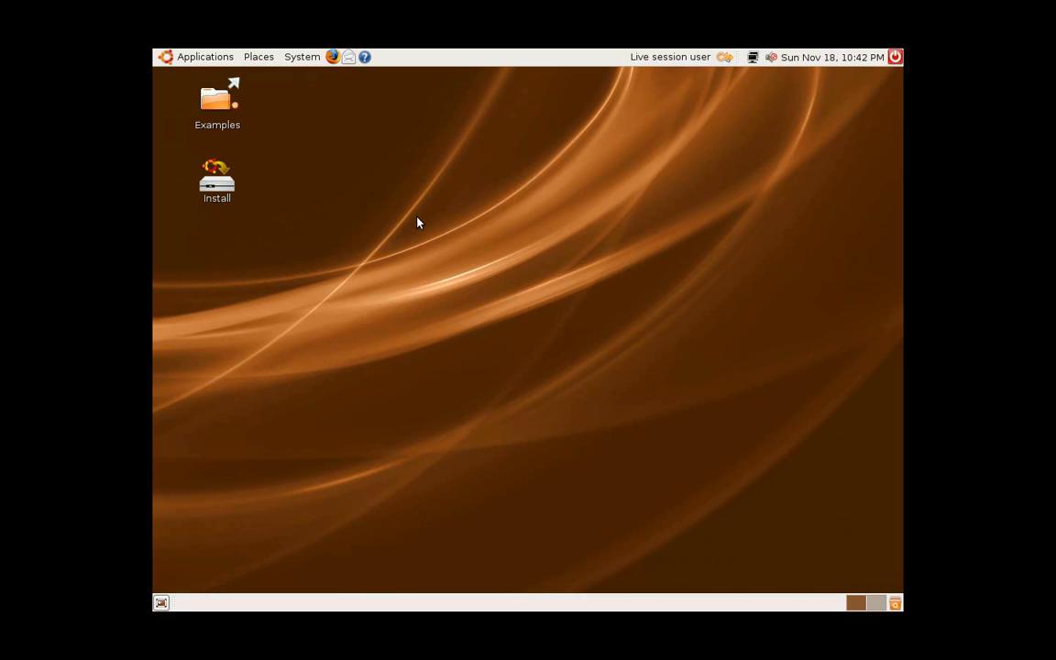
mouse_move(333, 210)
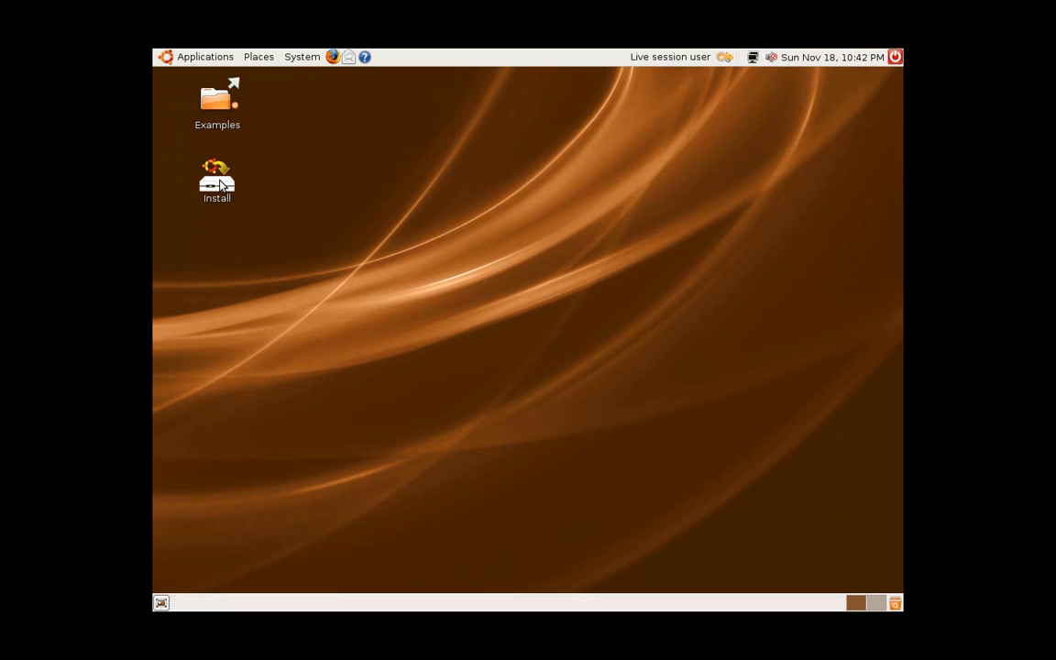
Launch the desktop installer and continue past the welcome page with English
left_click(217, 184)
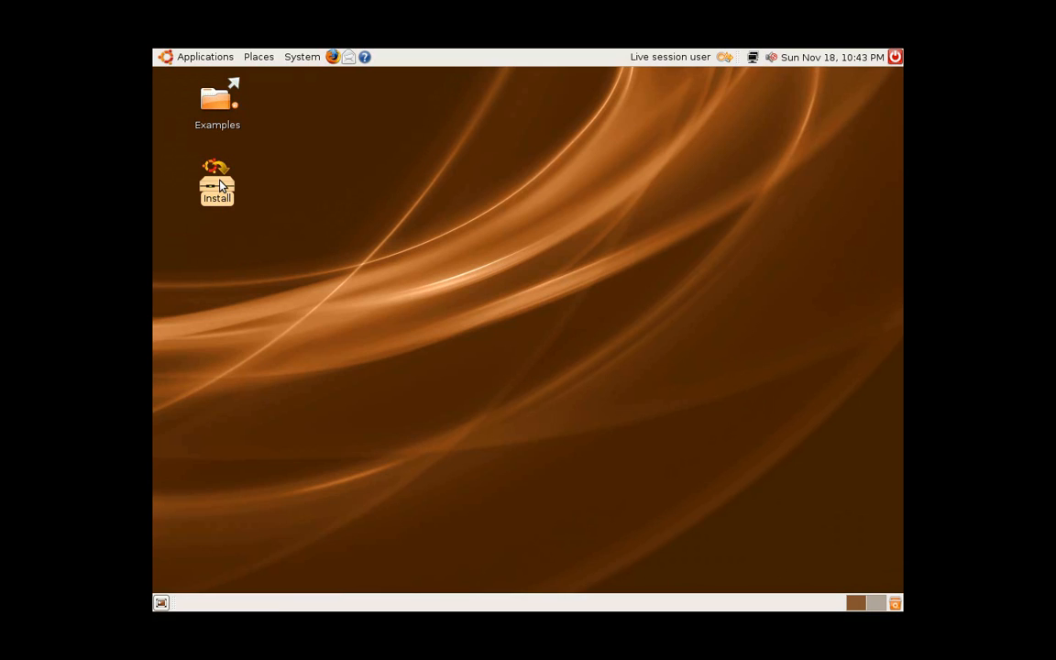
double_click(218, 183)
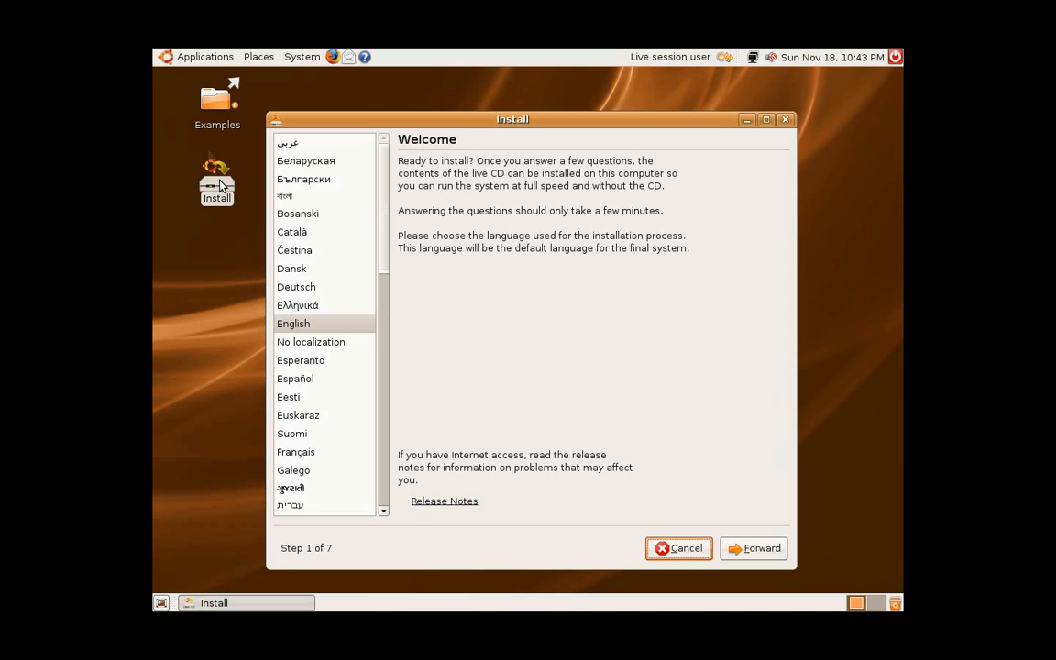
mouse_move(305, 313)
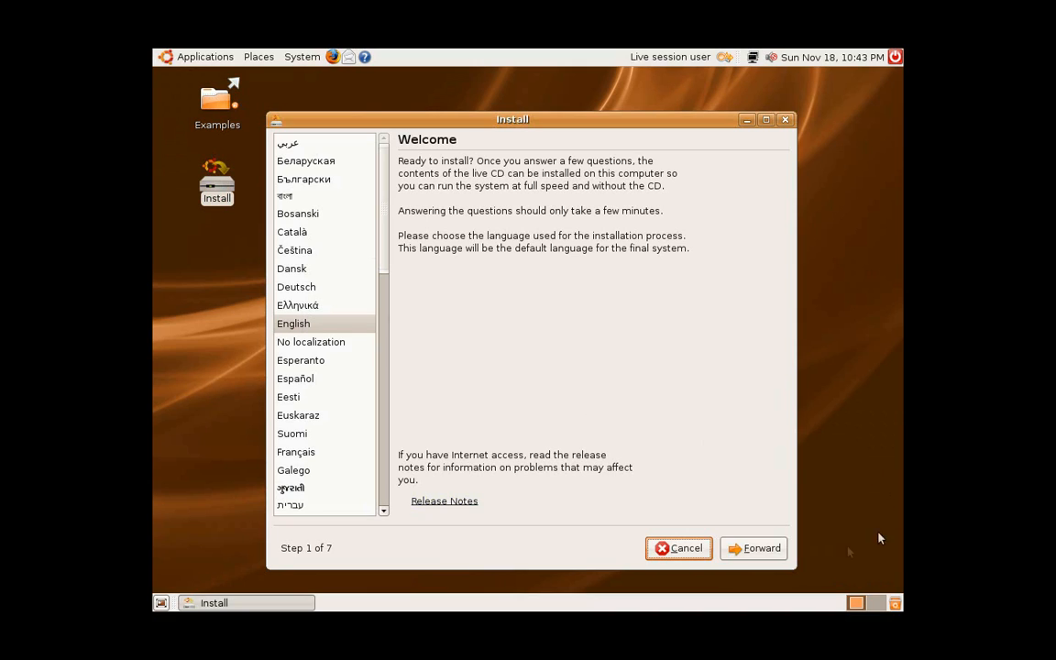
left_click(753, 548)
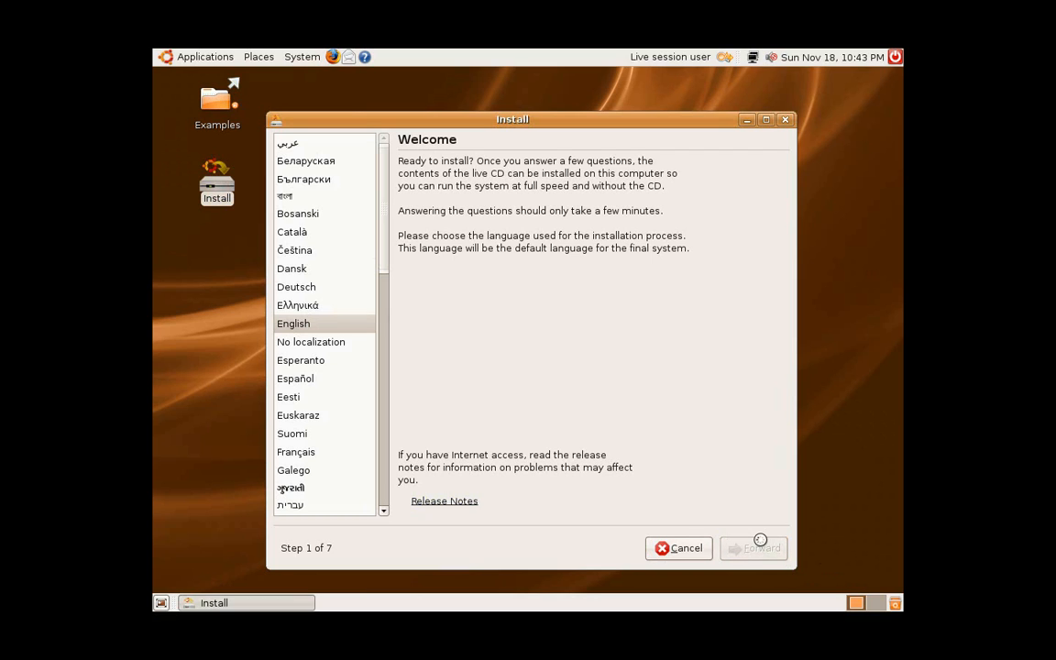
left_click(753, 548)
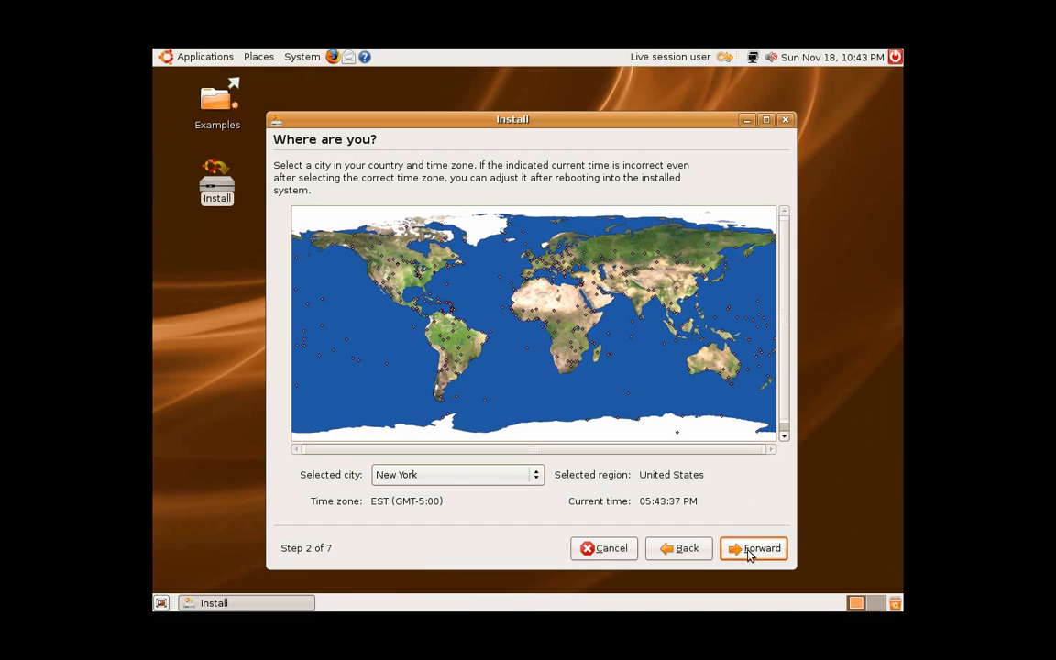
Accept New York, United States as the location and time zone
left_click(753, 548)
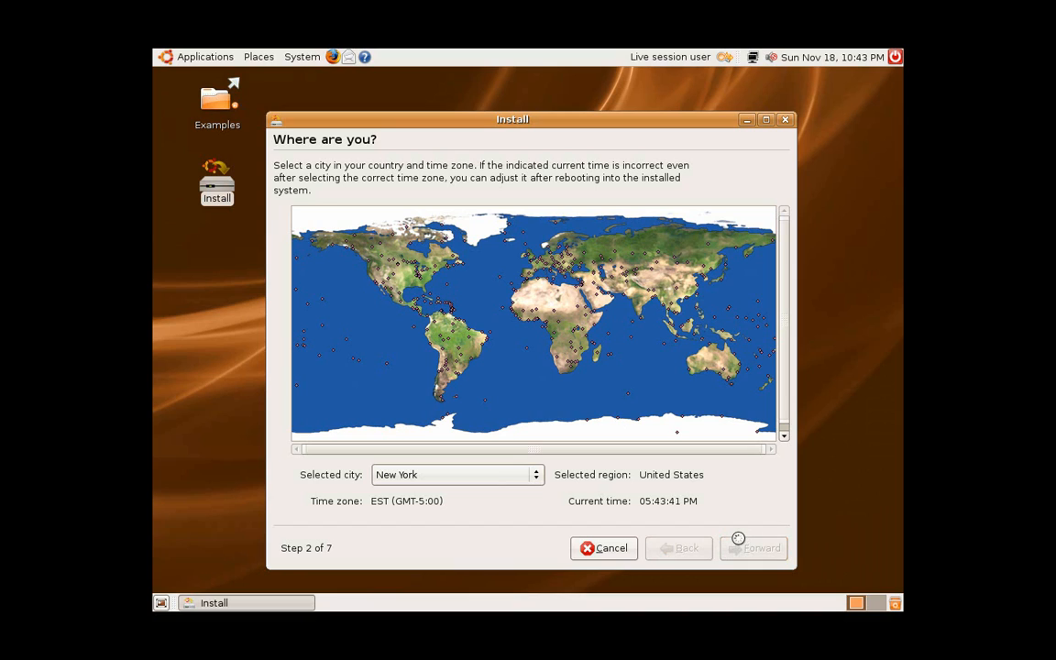
left_click(754, 547)
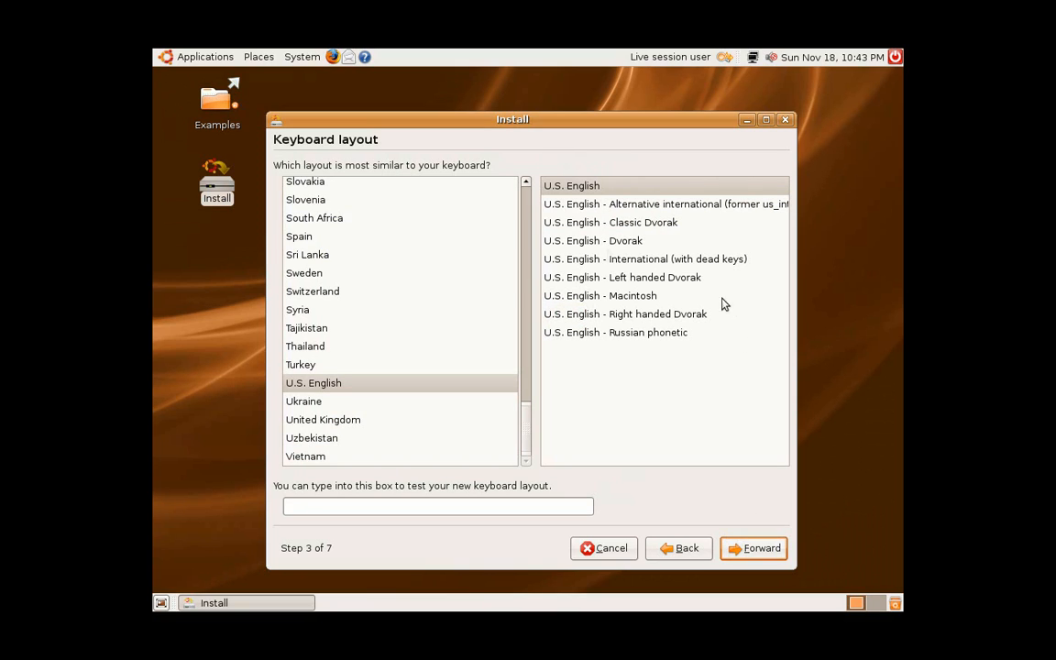
mouse_move(623, 522)
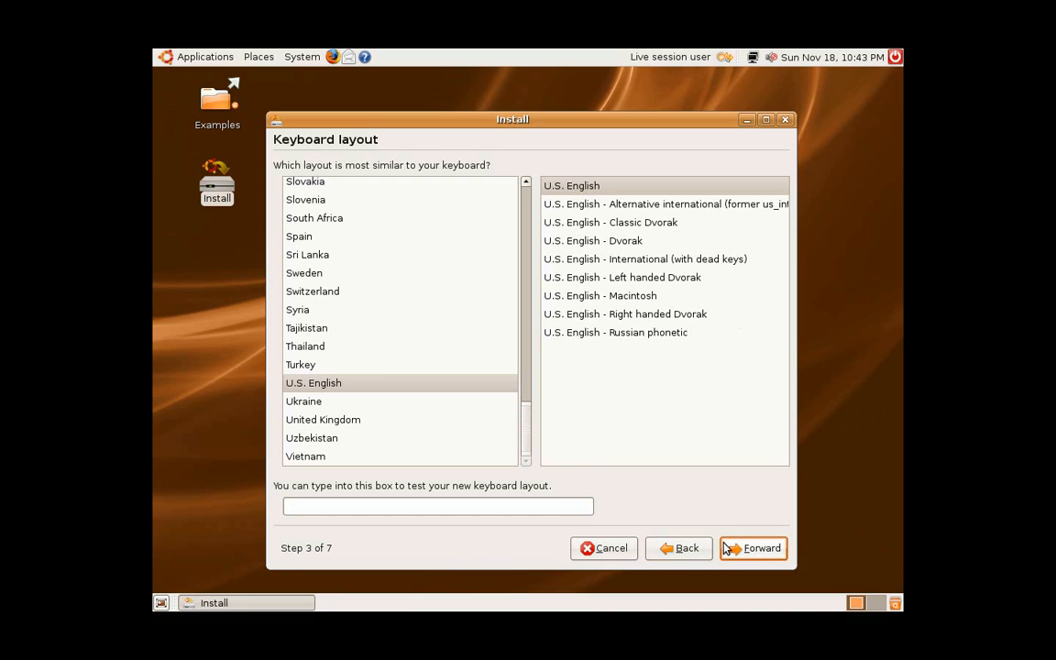
Accept the U.S. English keyboard layout and proceed to disk partitioning
left_click(753, 549)
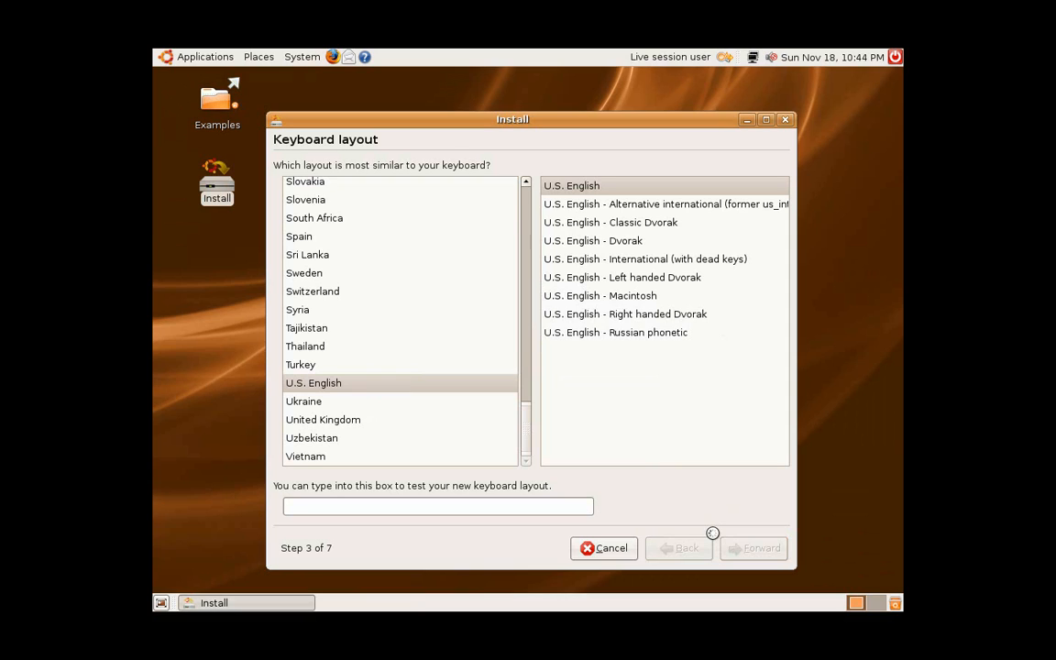
left_click(753, 547)
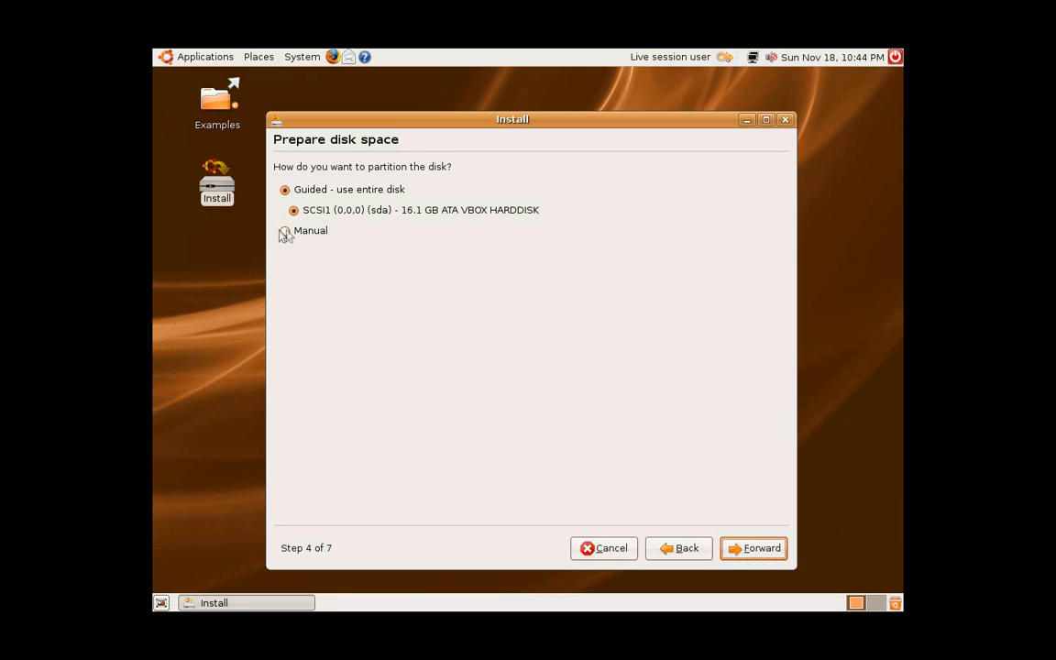
Choose 'Guided - use entire disk' on SCSI1 (sda) after briefly trying manual partitioning
left_click(285, 230)
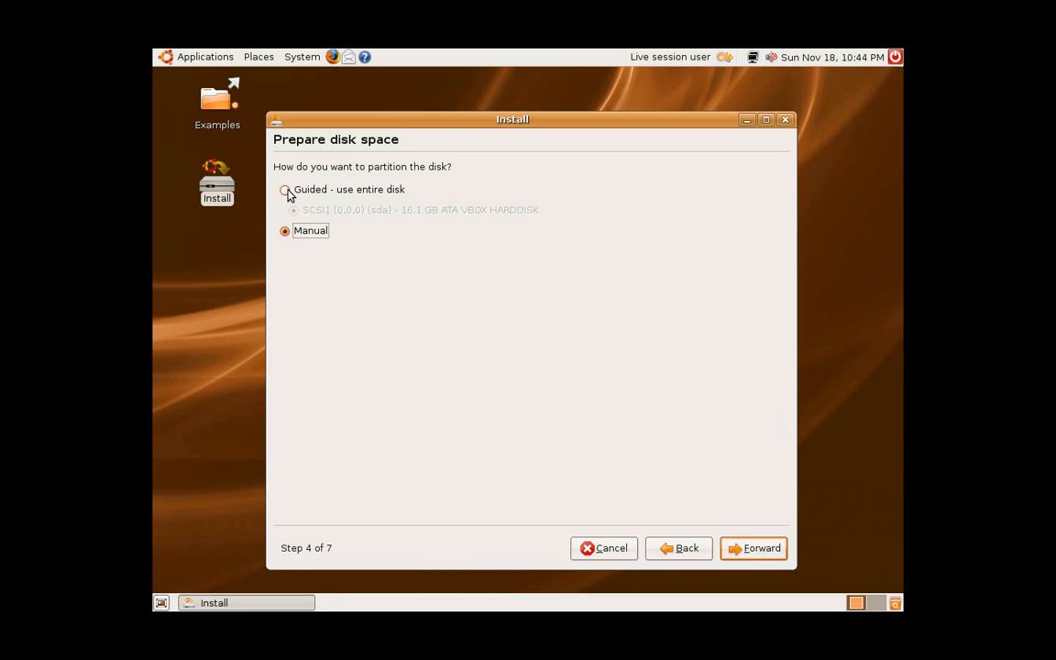
left_click(285, 189)
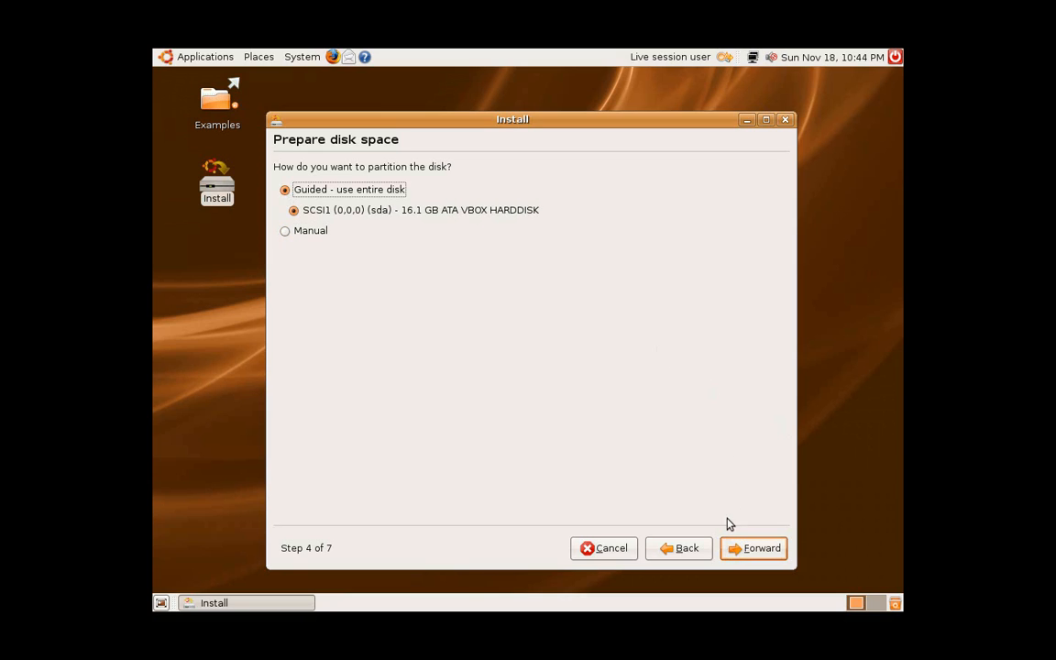
left_click(753, 547)
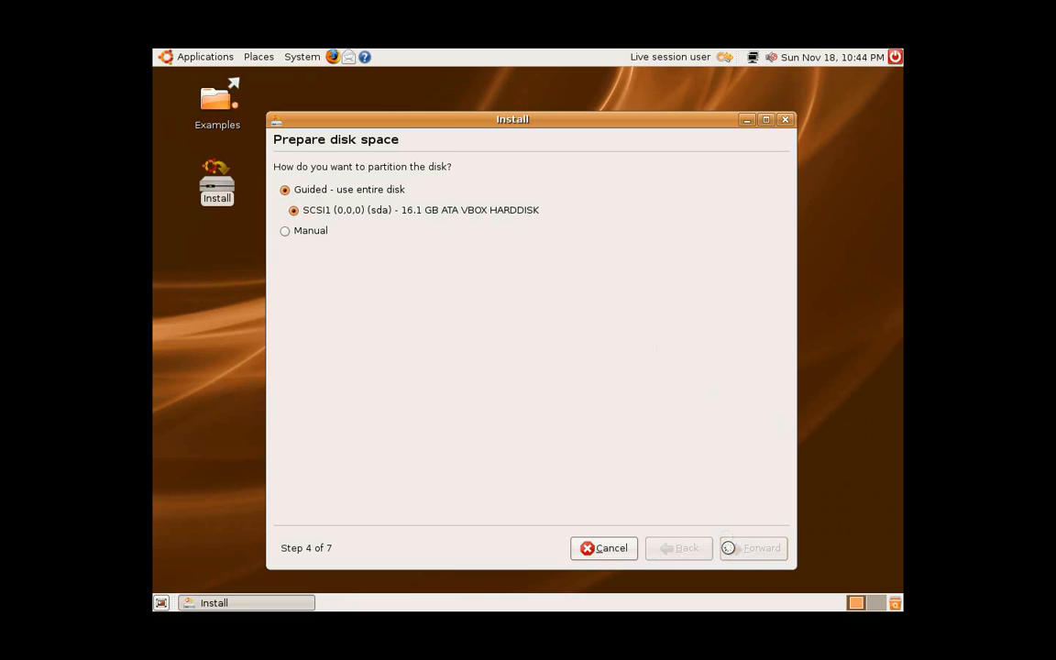
left_click(752, 548)
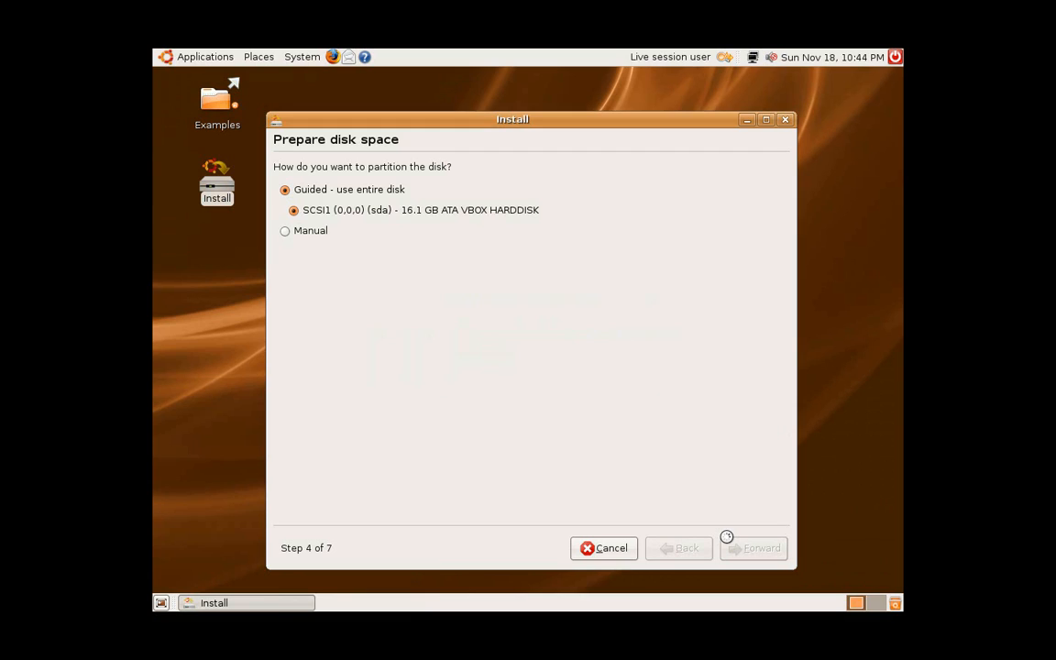
left_click(754, 547)
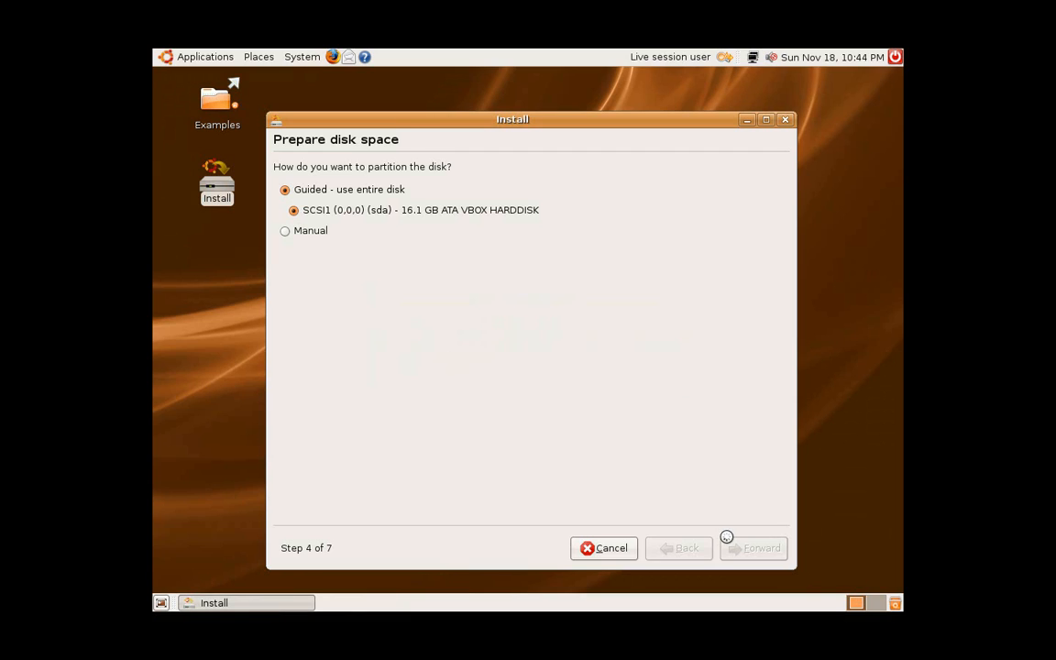
left_click(752, 548)
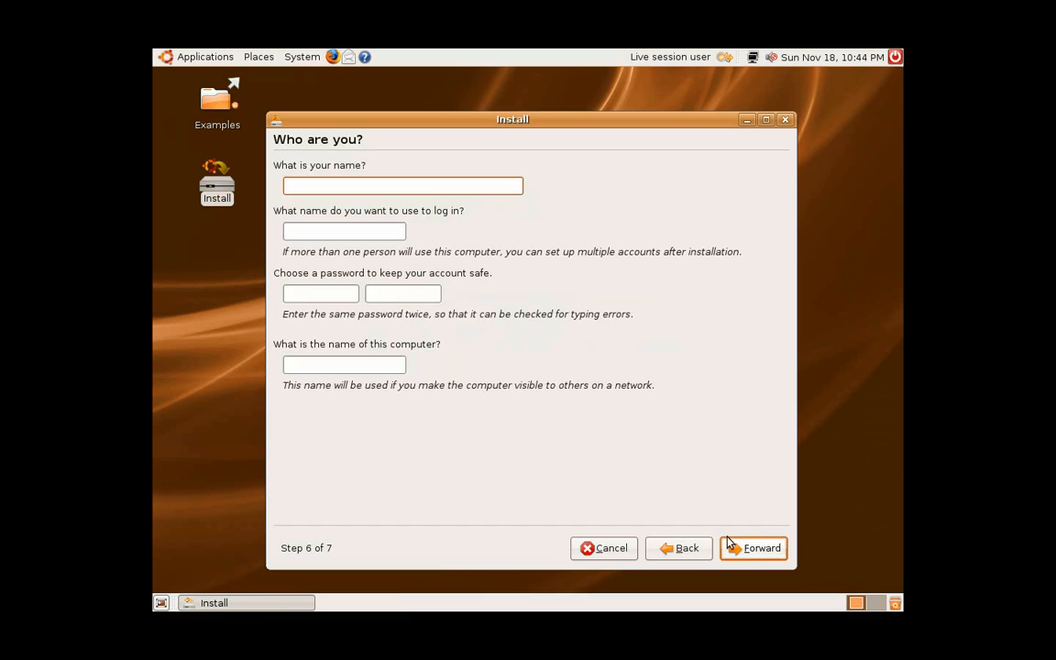
Enter name 'Mic', password twice and computer name, then proceed to the summary
type("Mic")
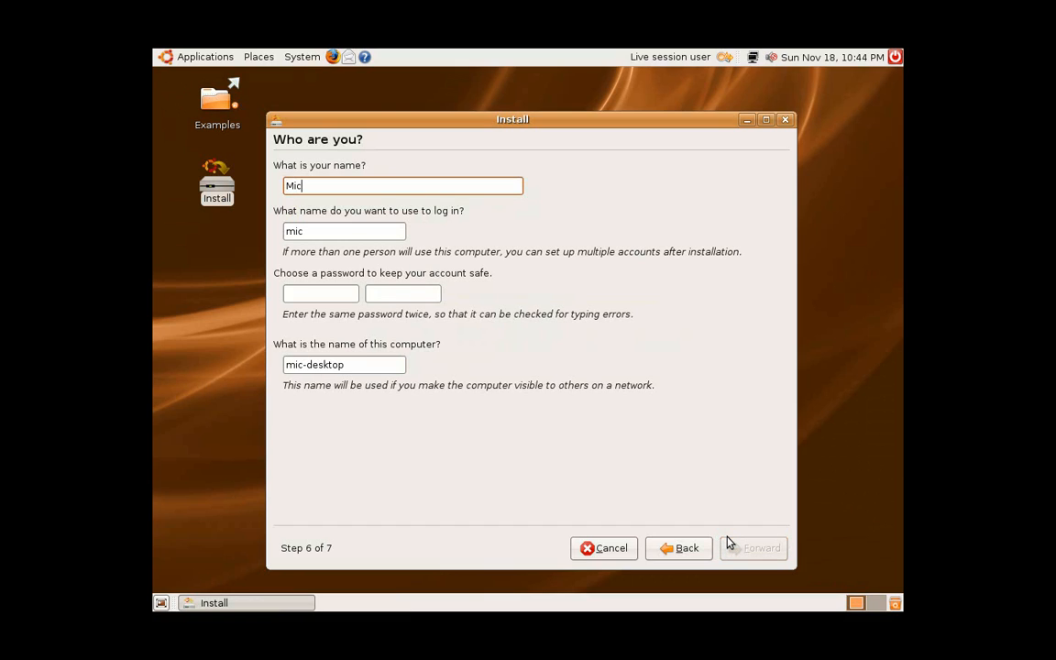
mouse_move(722, 536)
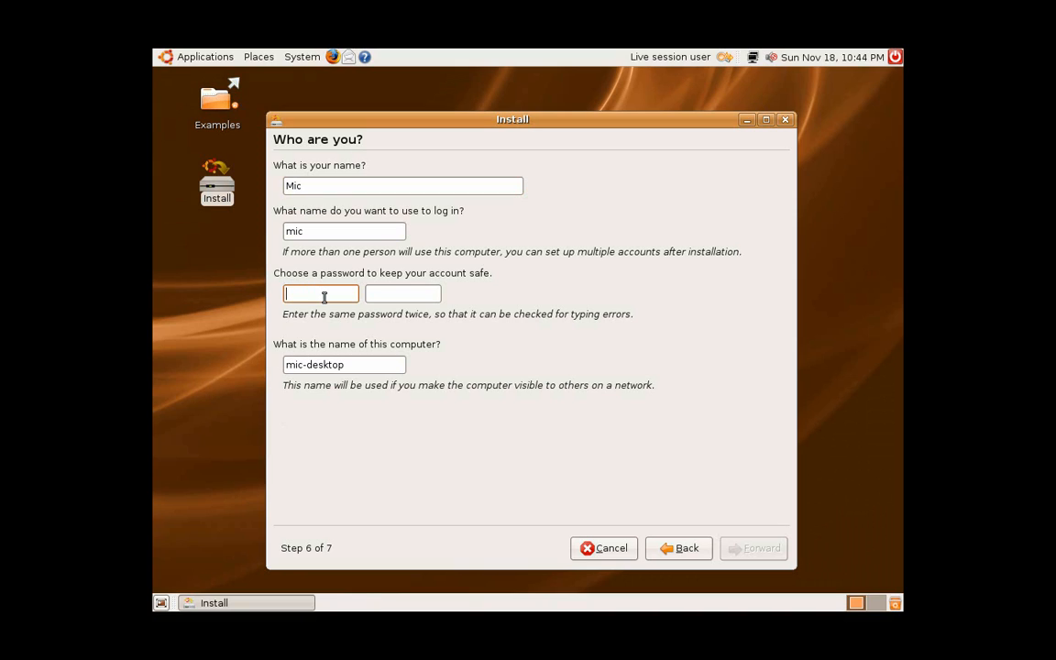
type("****")
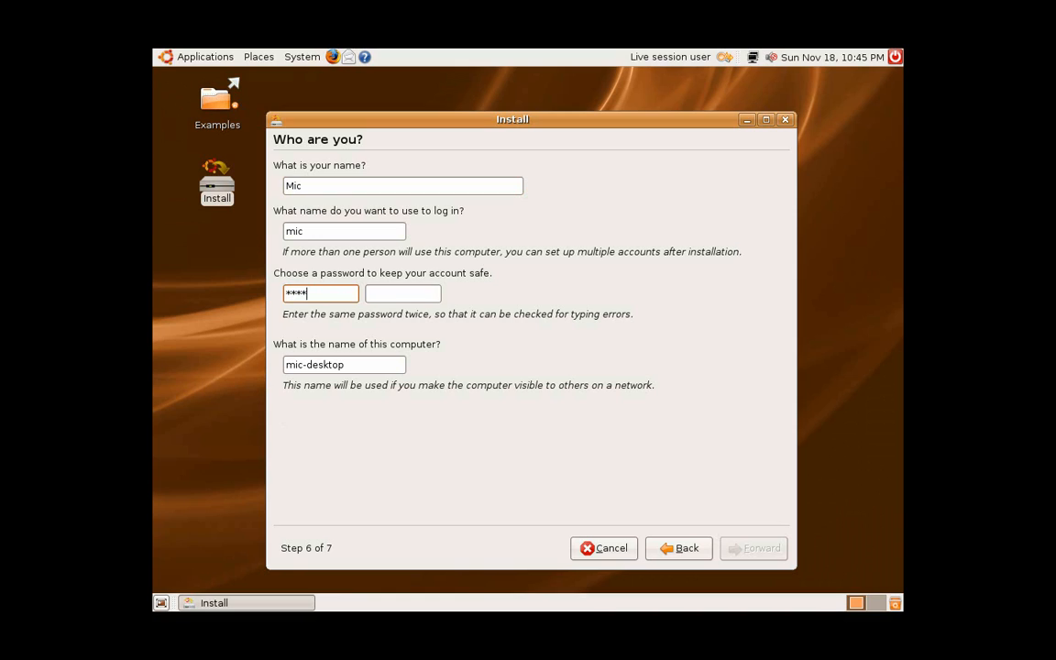
type("****")
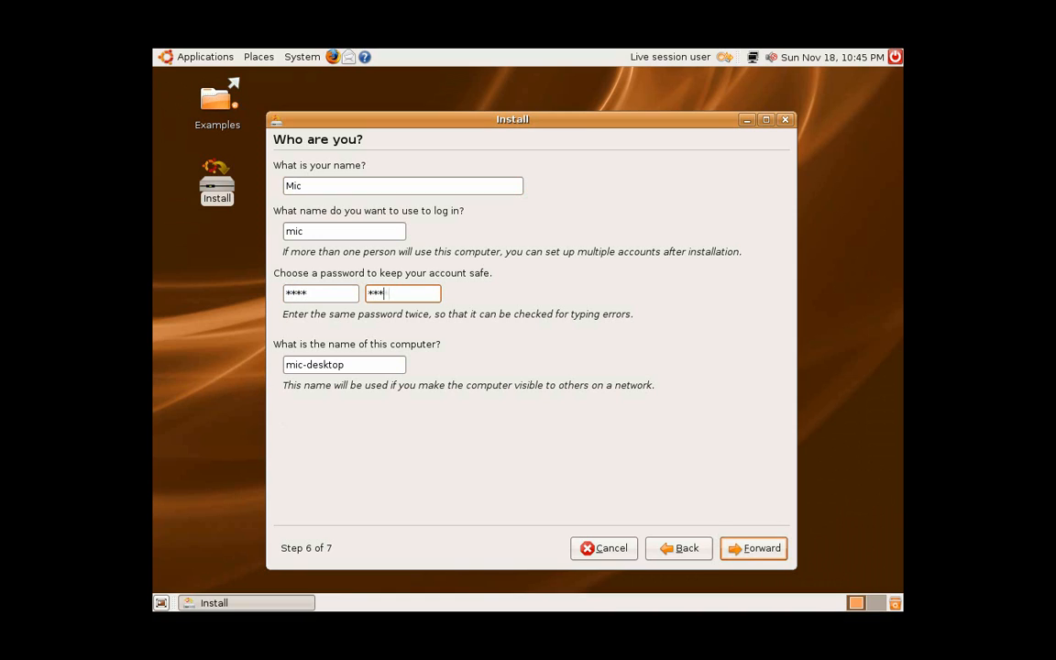
type("*")
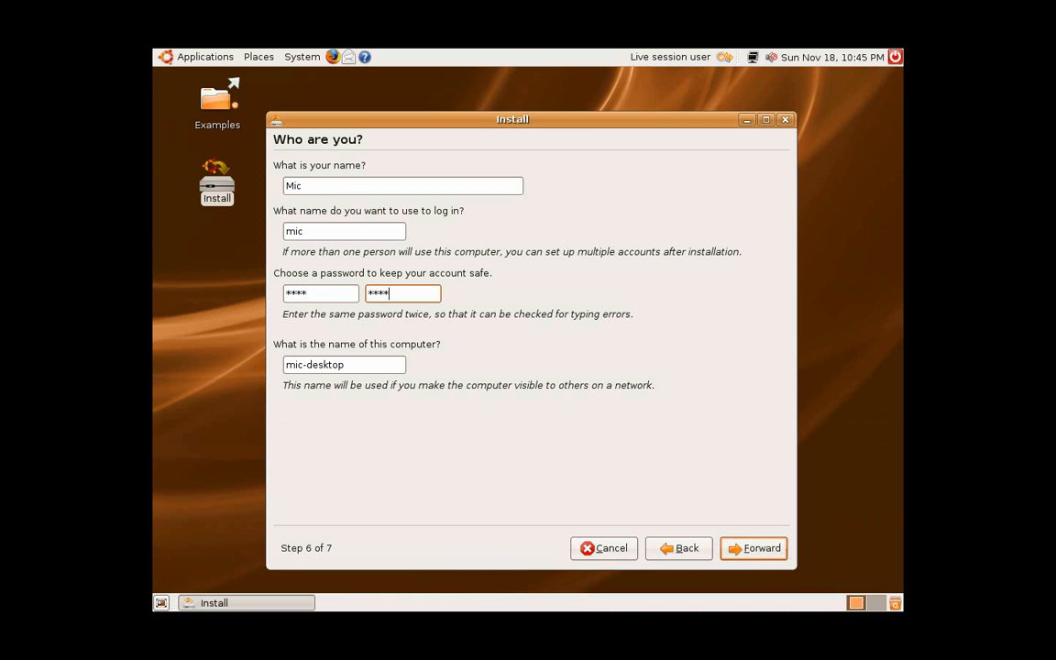
mouse_move(896, 569)
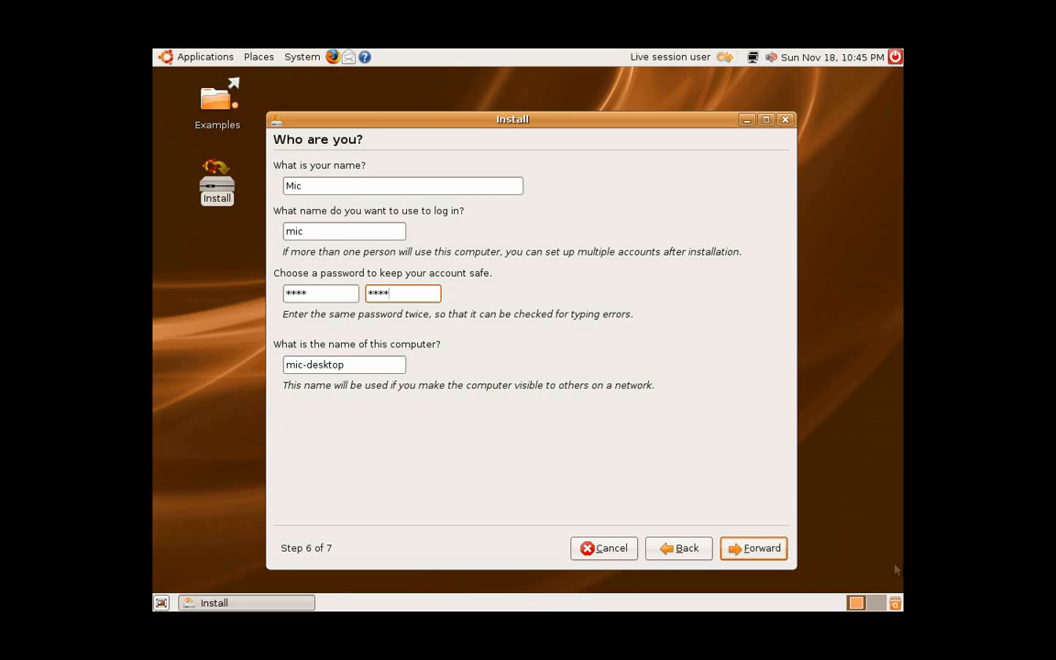
mouse_move(753, 548)
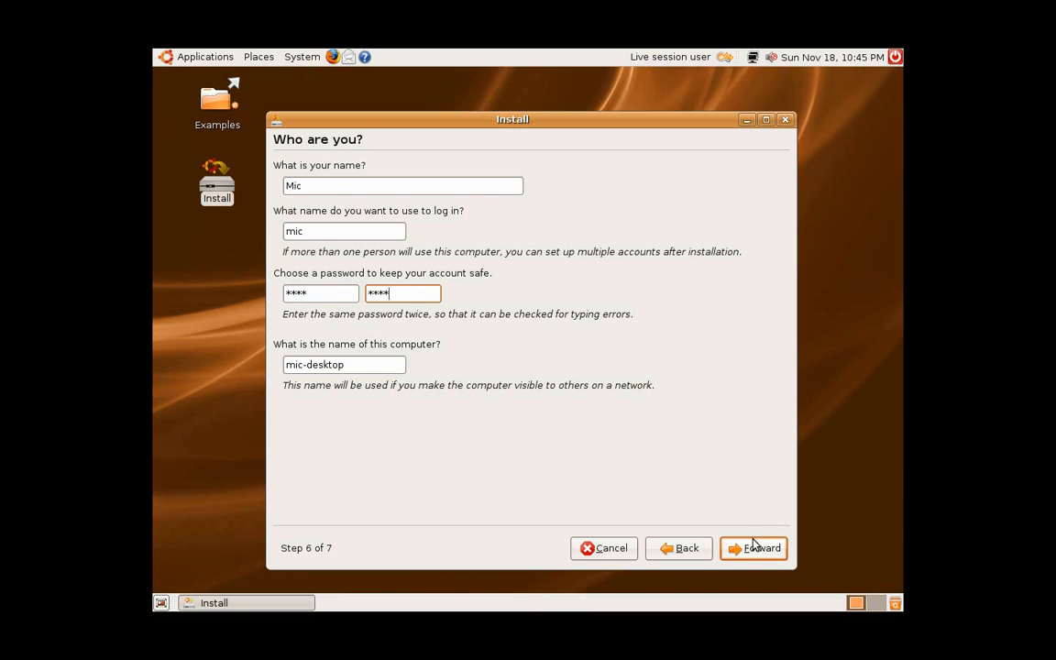
left_click(752, 547)
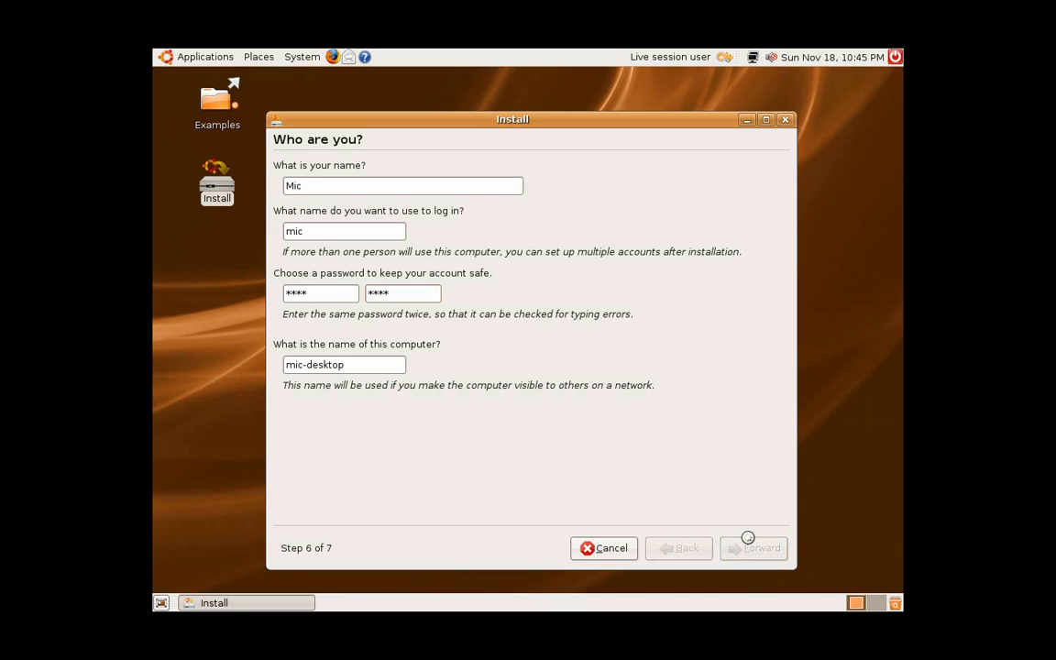
left_click(752, 547)
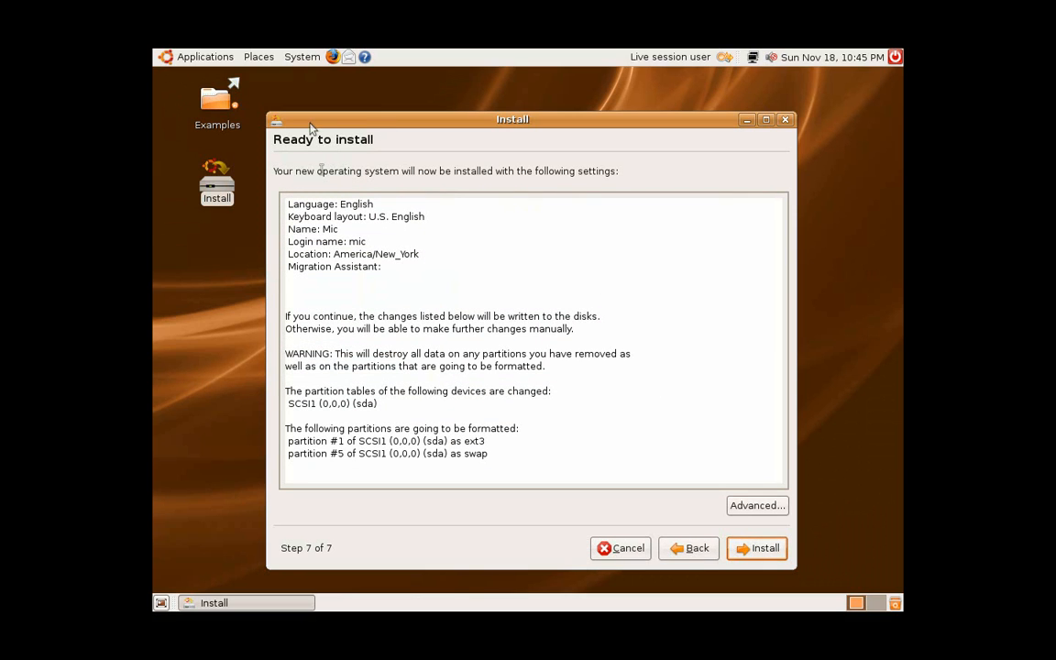
mouse_move(429, 277)
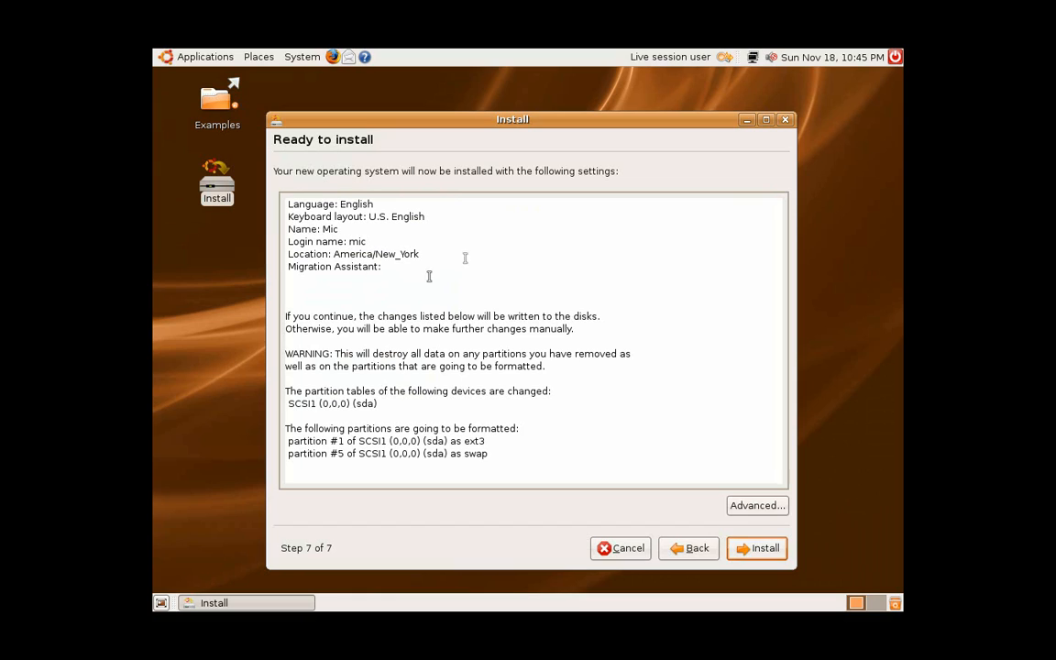
mouse_move(453, 252)
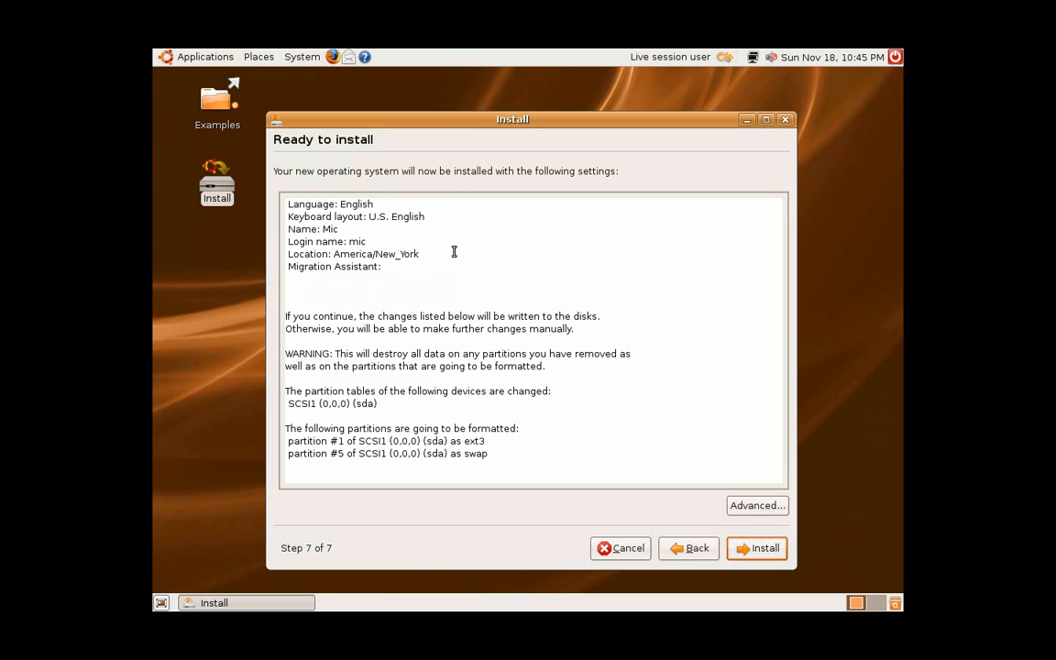
mouse_move(717, 575)
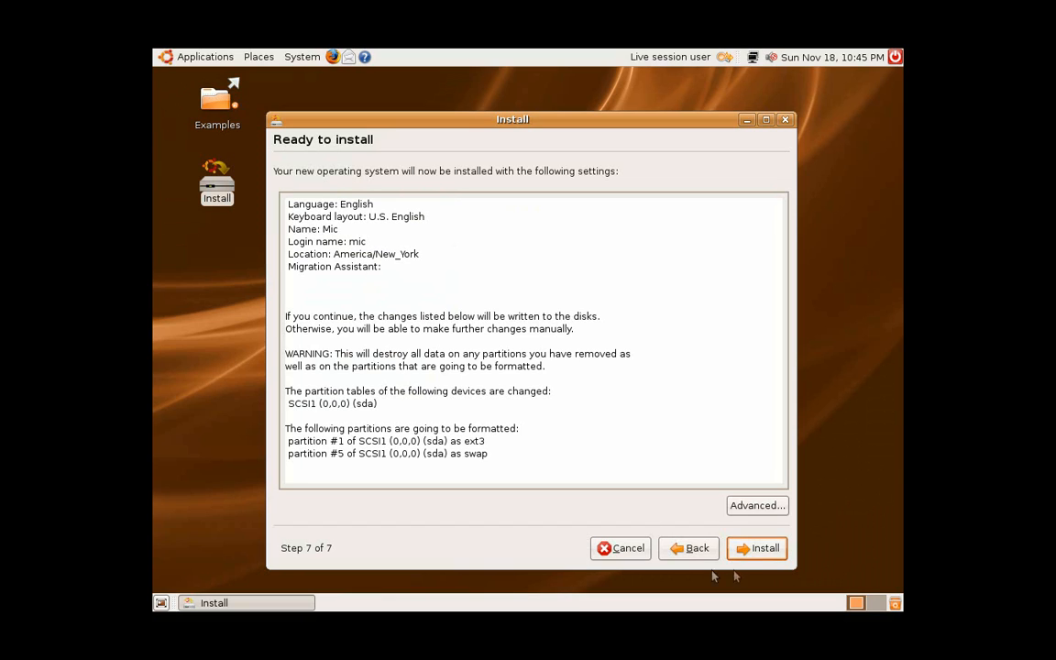
Approve the Ready to install summary and run the installation
left_click(757, 547)
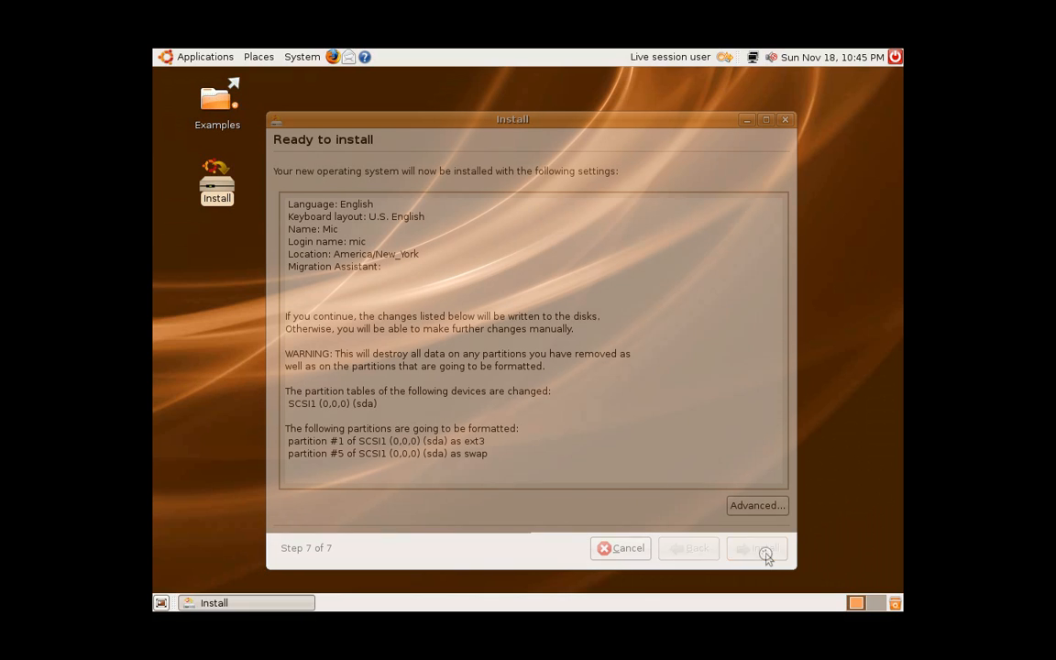
left_click(766, 547)
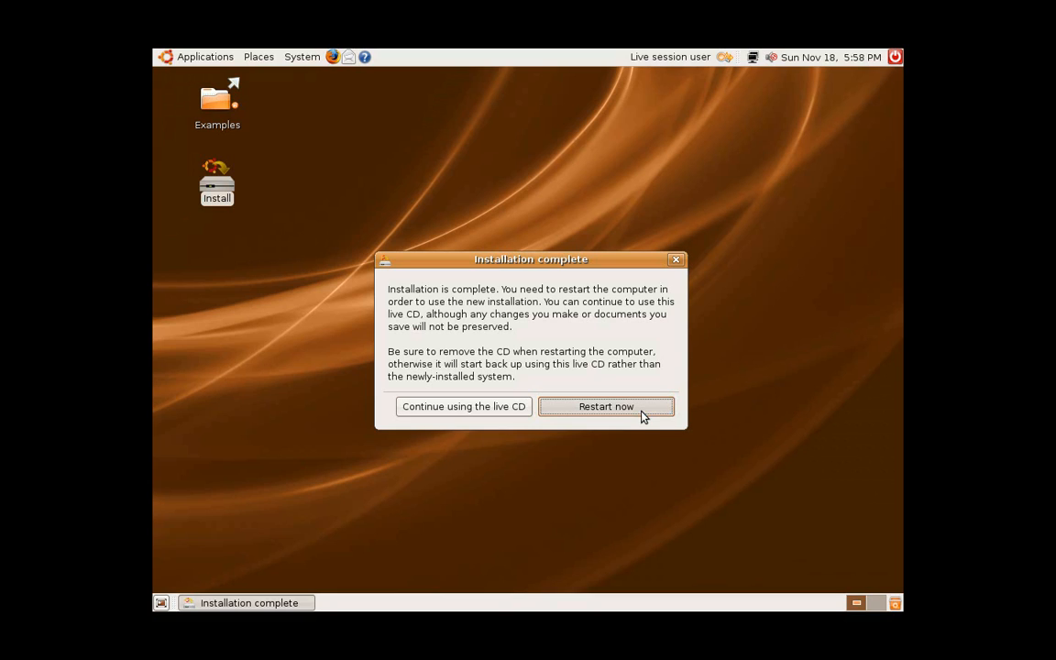
Choose Restart now to reboot into the installed Ubuntu system
left_click(605, 406)
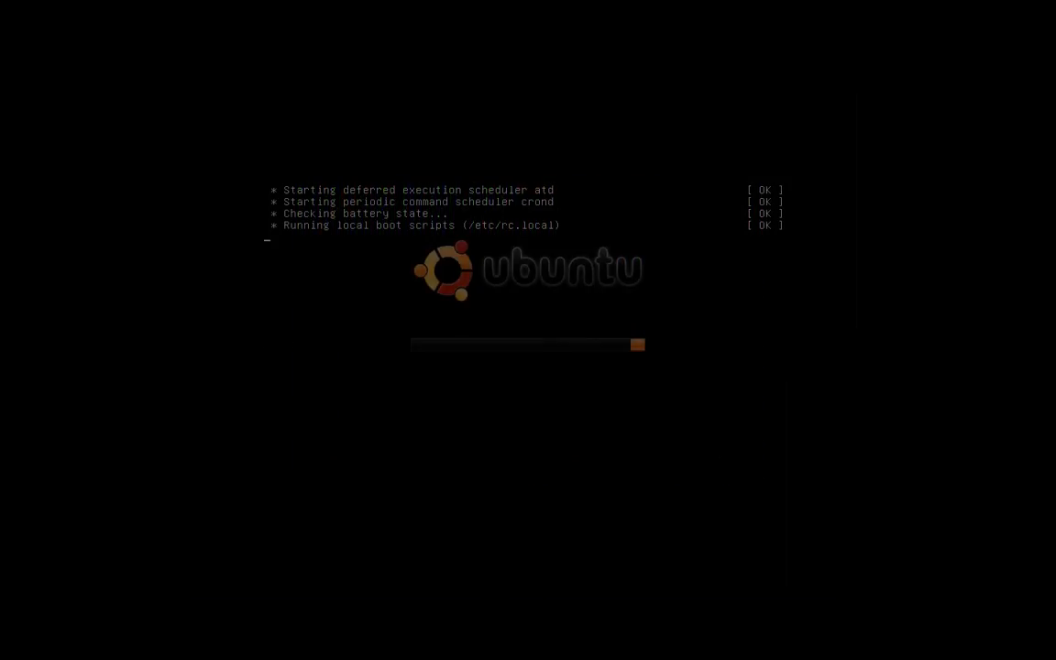